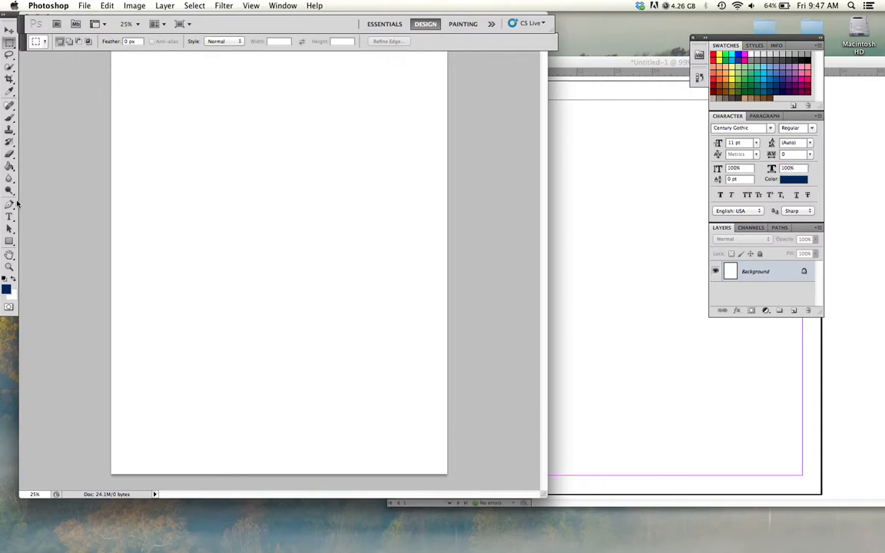
- Pick the heart from the Custom Shape tool's shape library in Photoshop
left_click(10, 241)
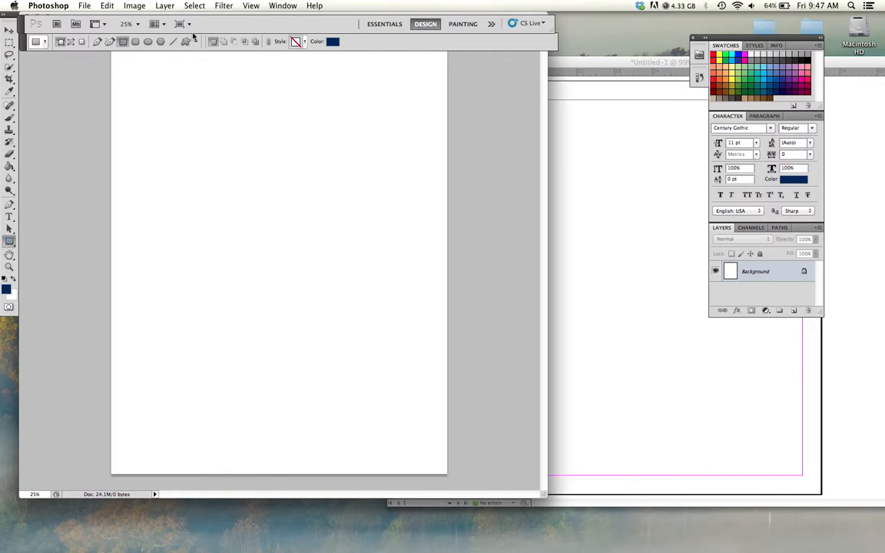
left_click(189, 42)
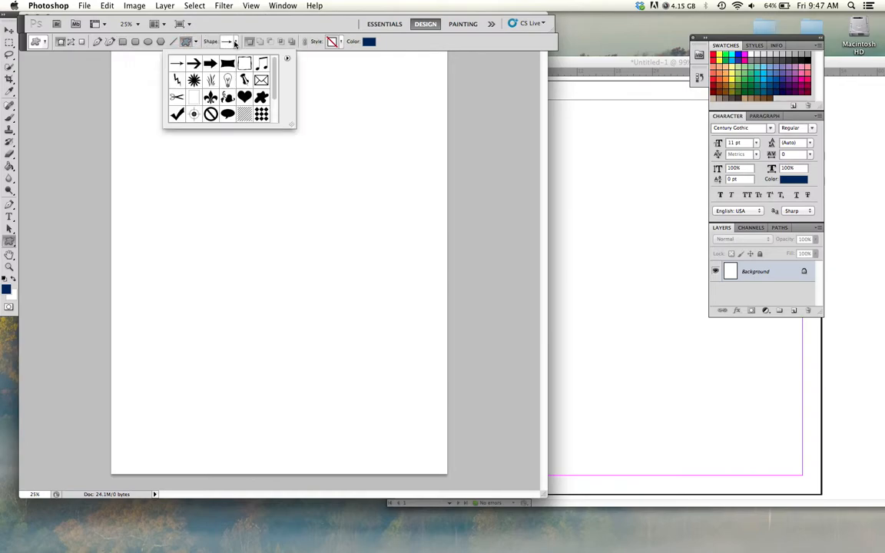
scroll("down", 3)
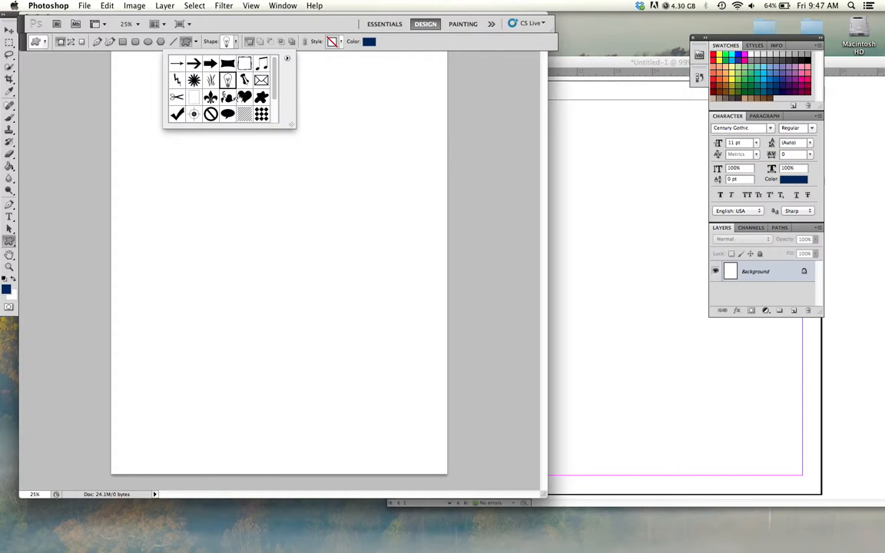
left_click(244, 96)
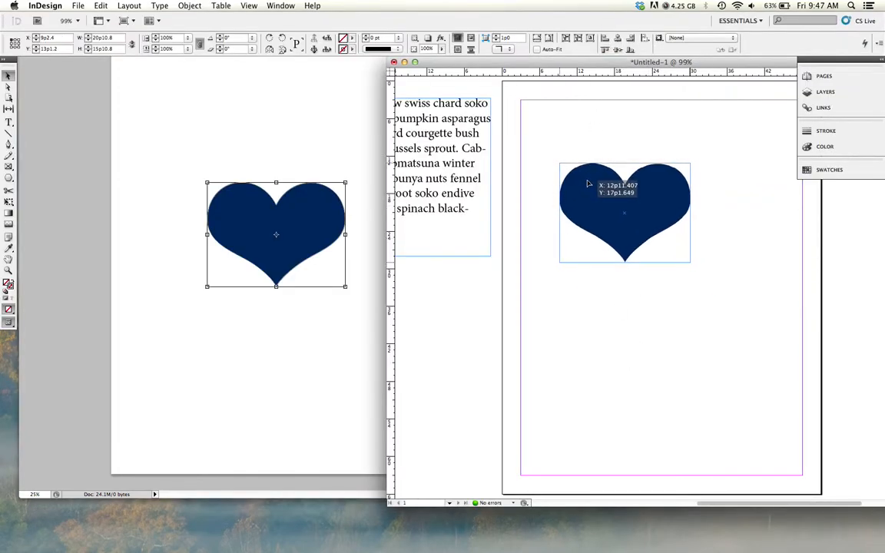
- Select the placeholder text frame under the navy heart
left_click(625, 213)
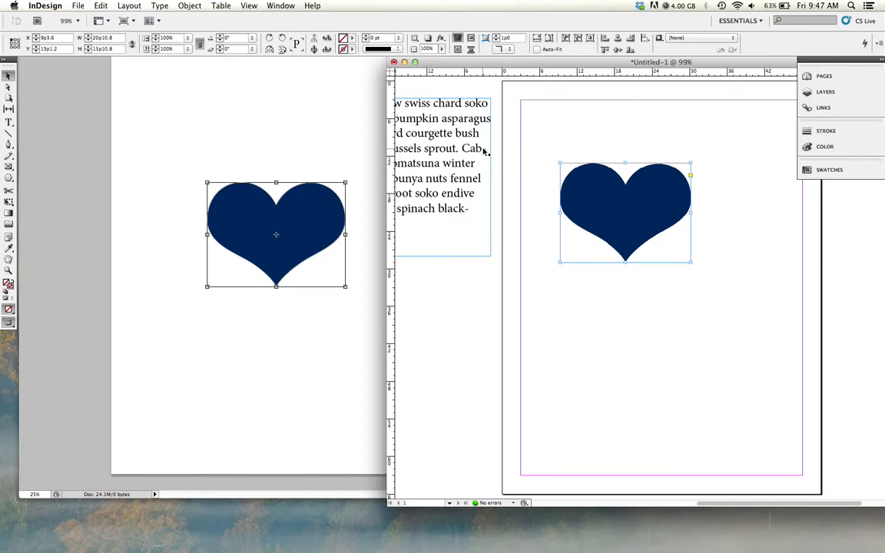
mouse_move(455, 150)
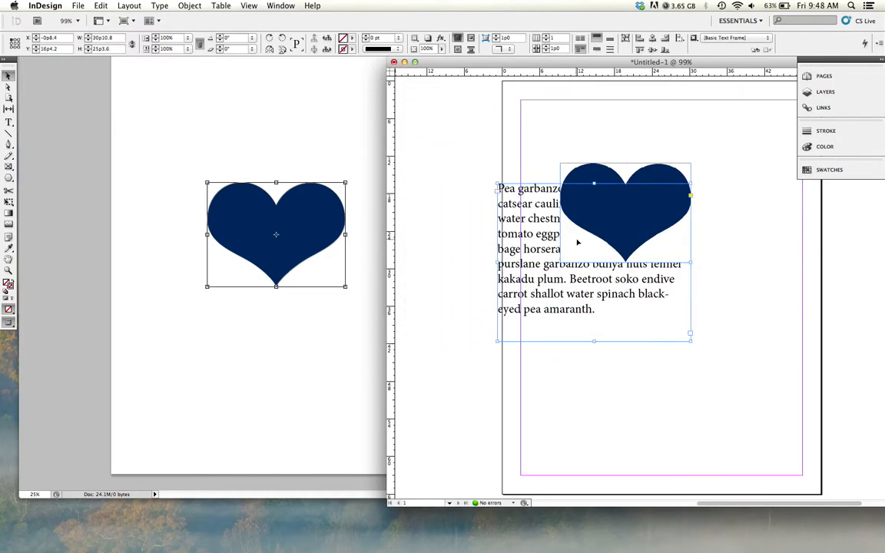
mouse_move(587, 263)
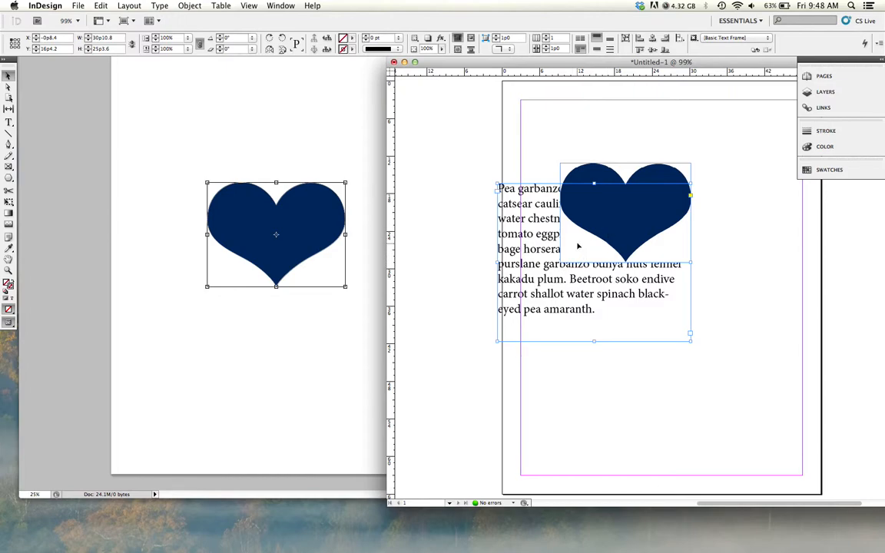
mouse_move(676, 223)
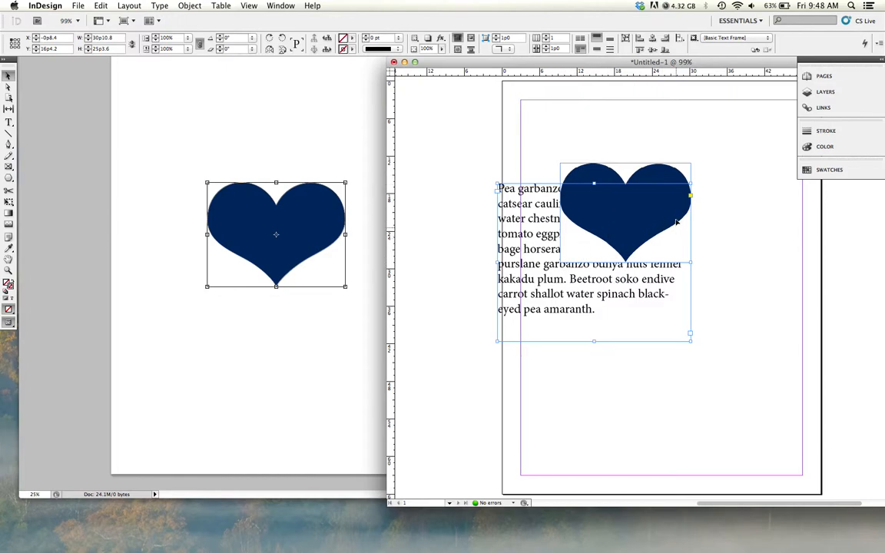
mouse_move(591, 217)
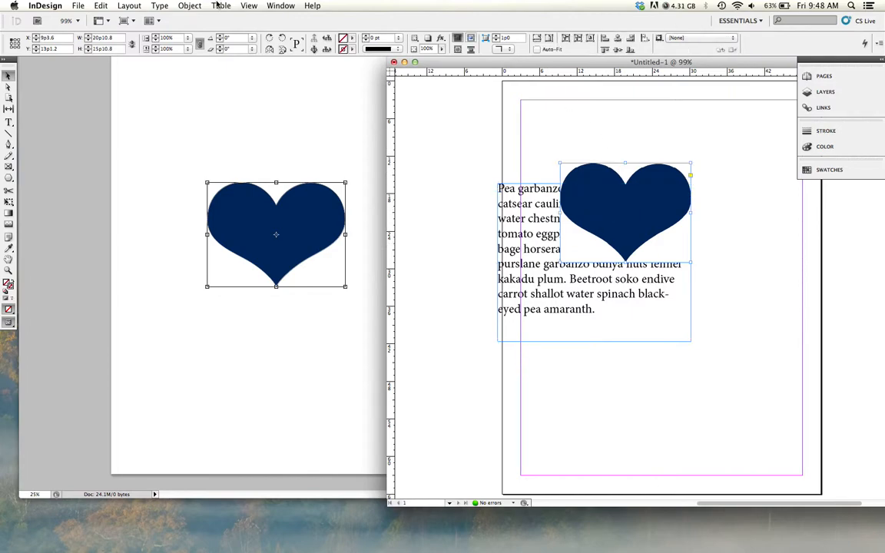
- Give the heart a Detect Edges clipping path with Include Inside Edges, previewed and applied
left_click(189, 5)
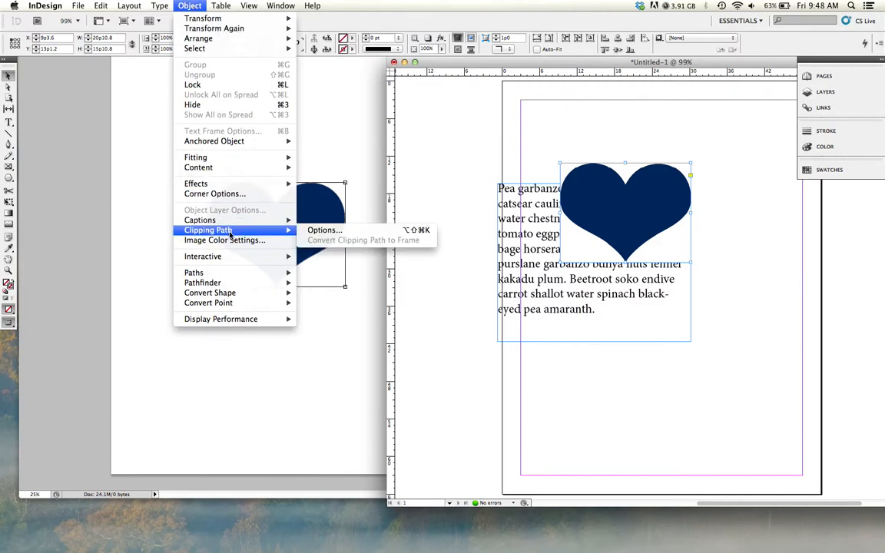
mouse_move(227, 230)
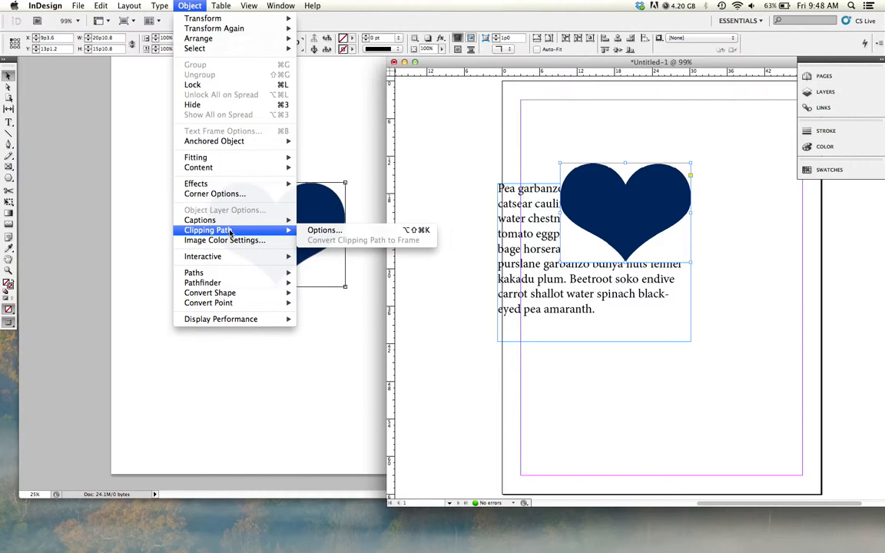
mouse_move(324, 229)
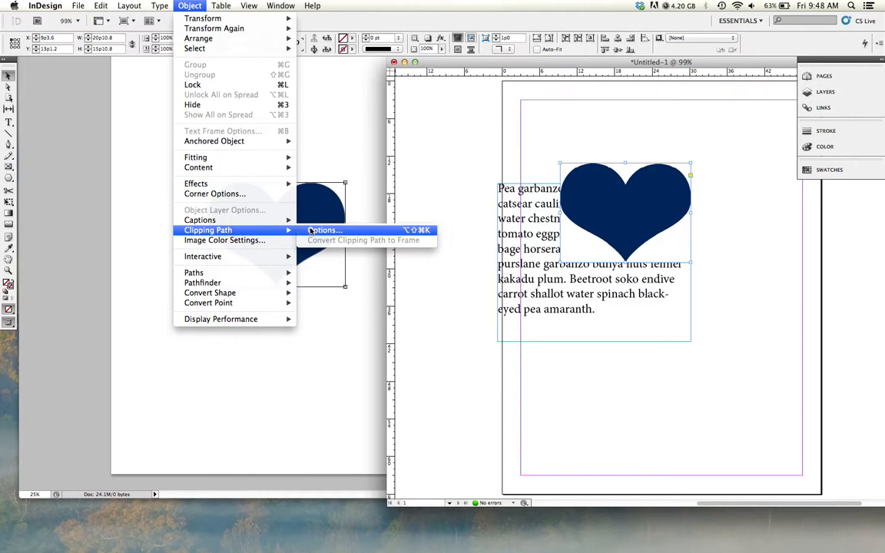
left_click(325, 230)
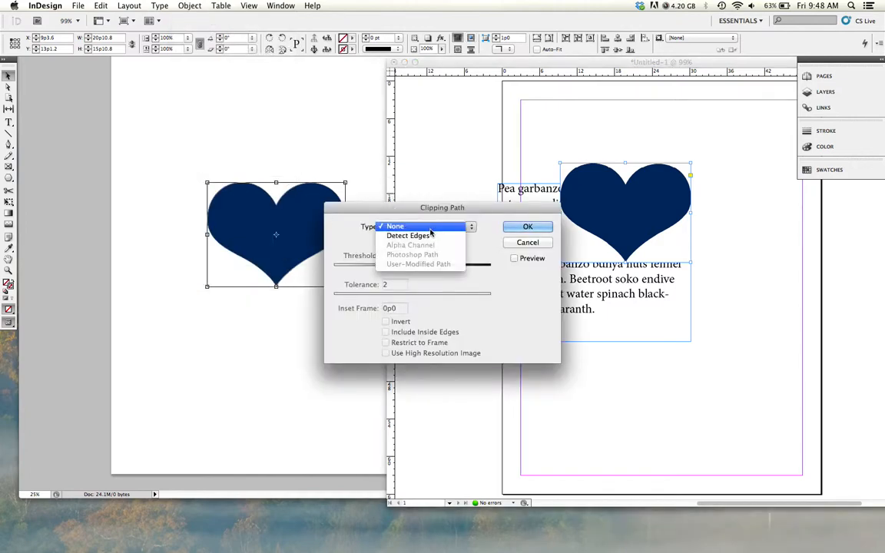
left_click(408, 235)
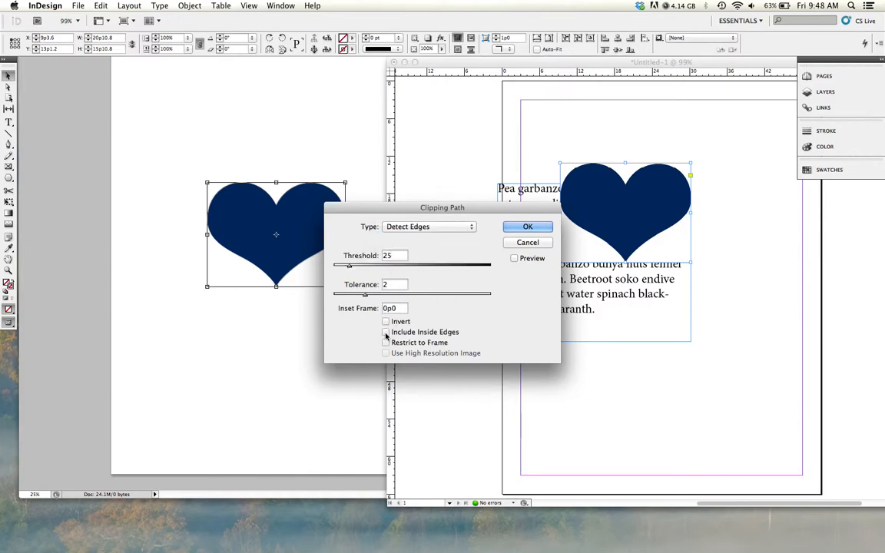
left_click(385, 332)
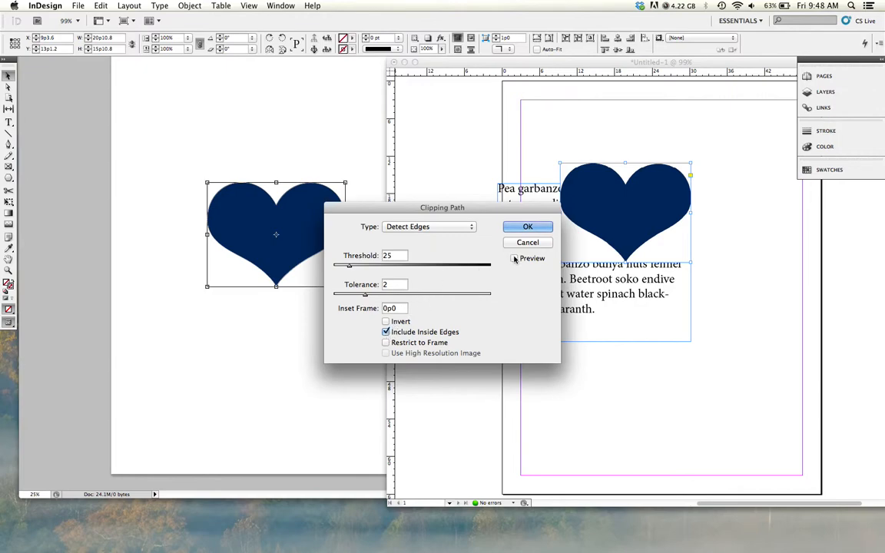
left_click(515, 258)
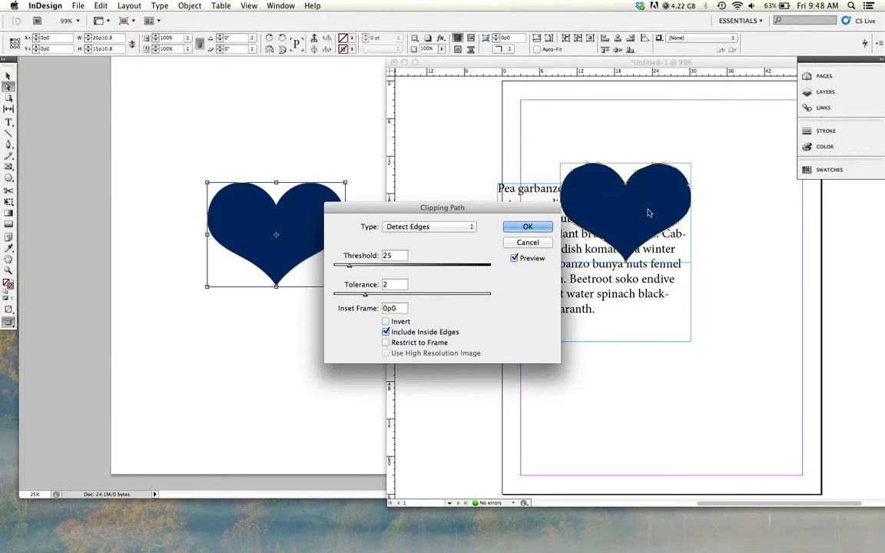
mouse_move(662, 244)
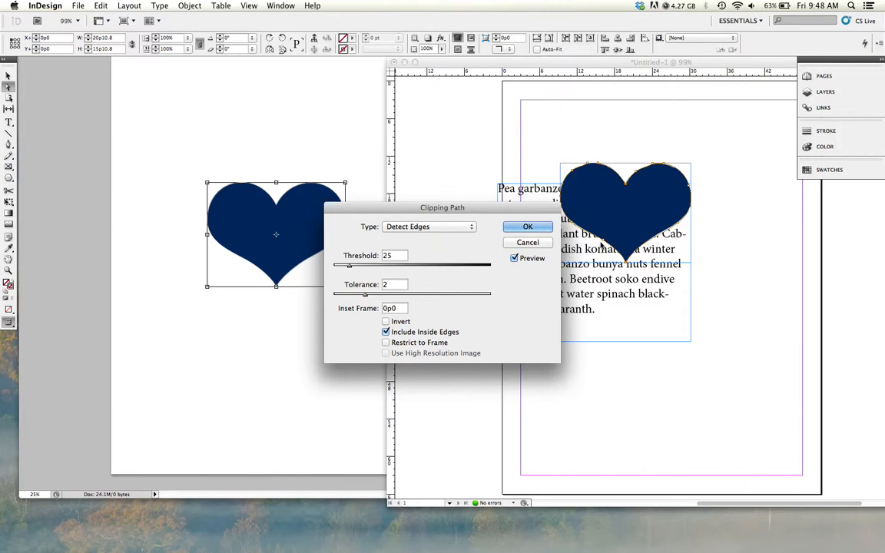
left_click(515, 258)
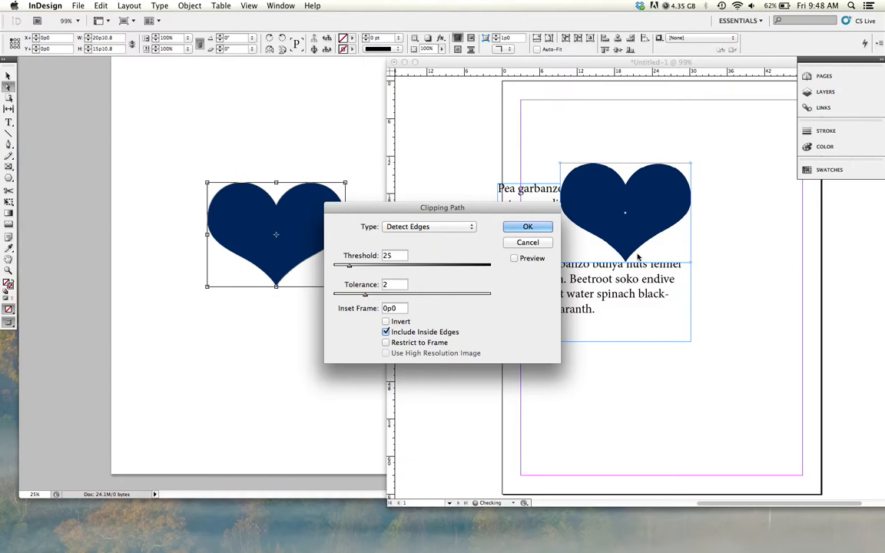
left_click(514, 259)
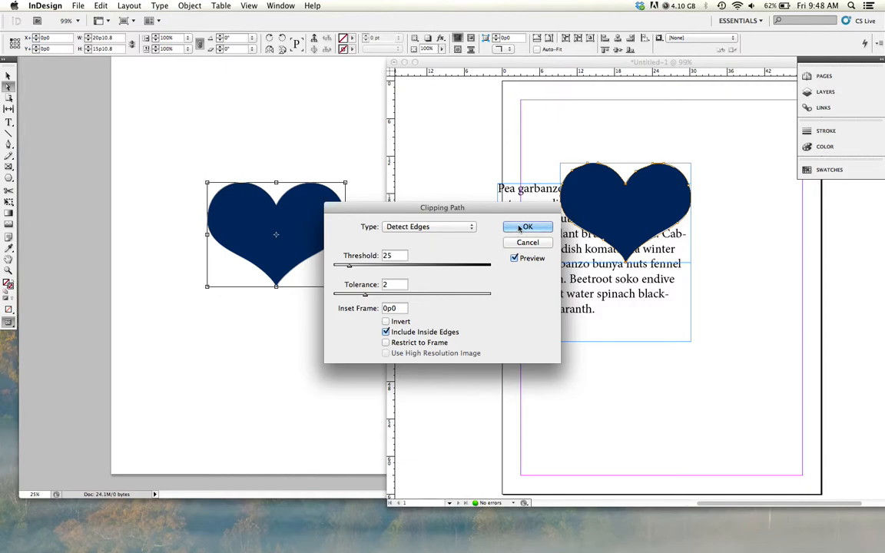
left_click(528, 226)
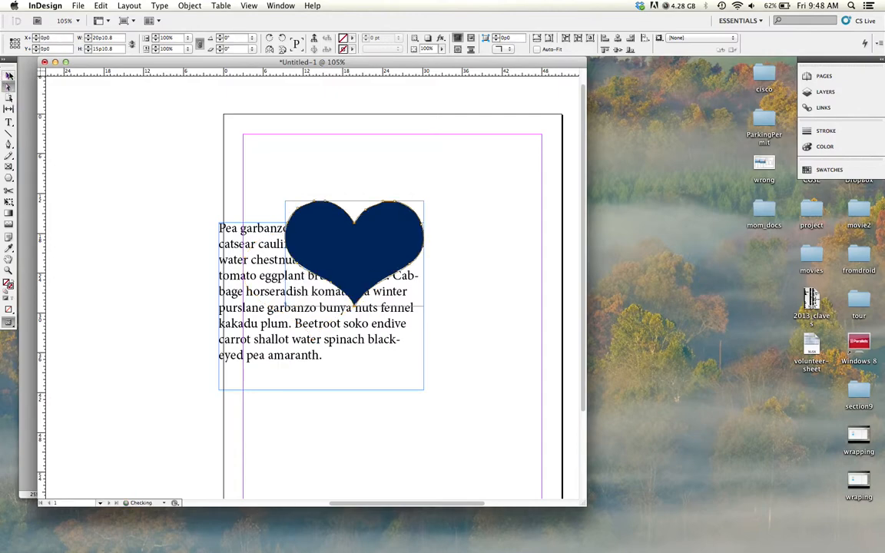
- Drag the heart into the middle of the placeholder text
left_click(354, 253)
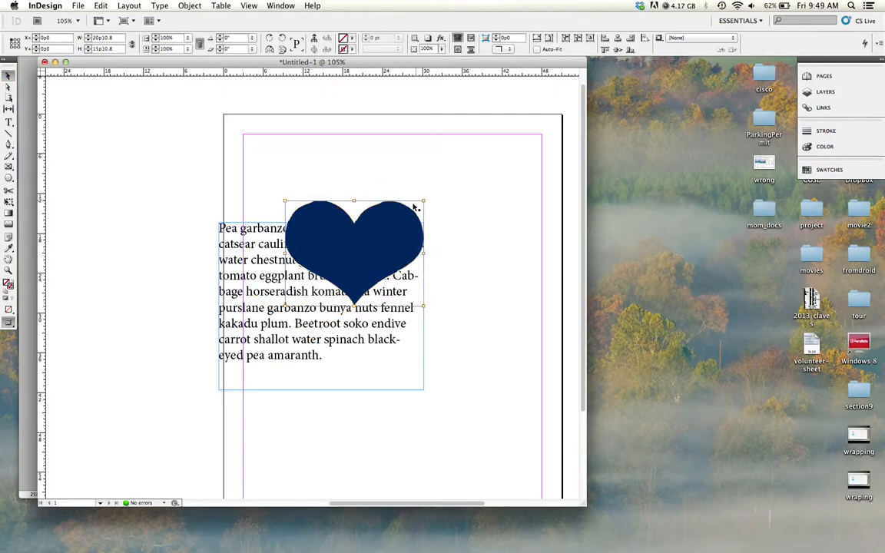
mouse_move(407, 213)
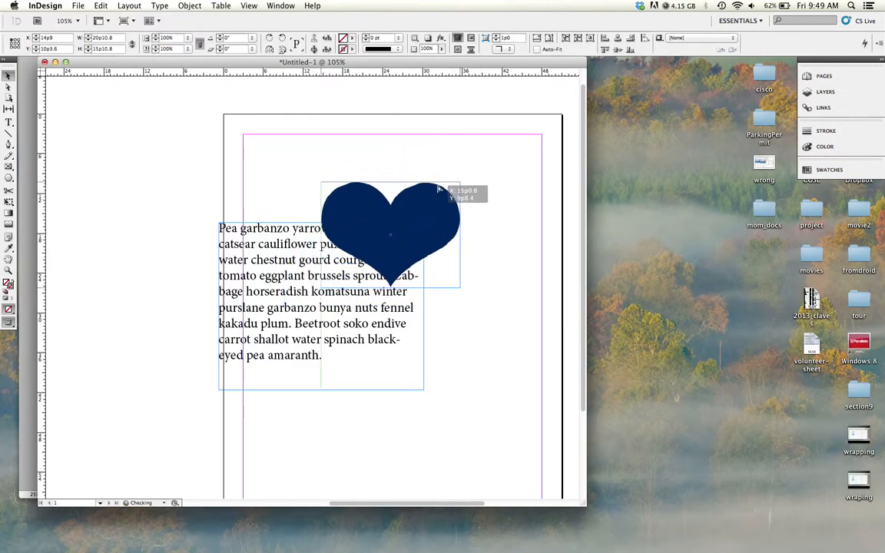
left_click_drag(390, 234, 313, 290)
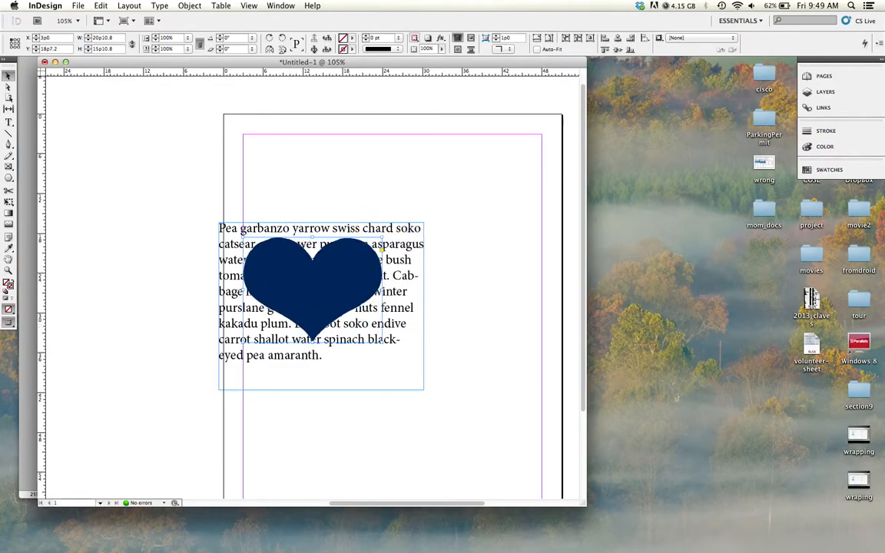
left_click(280, 5)
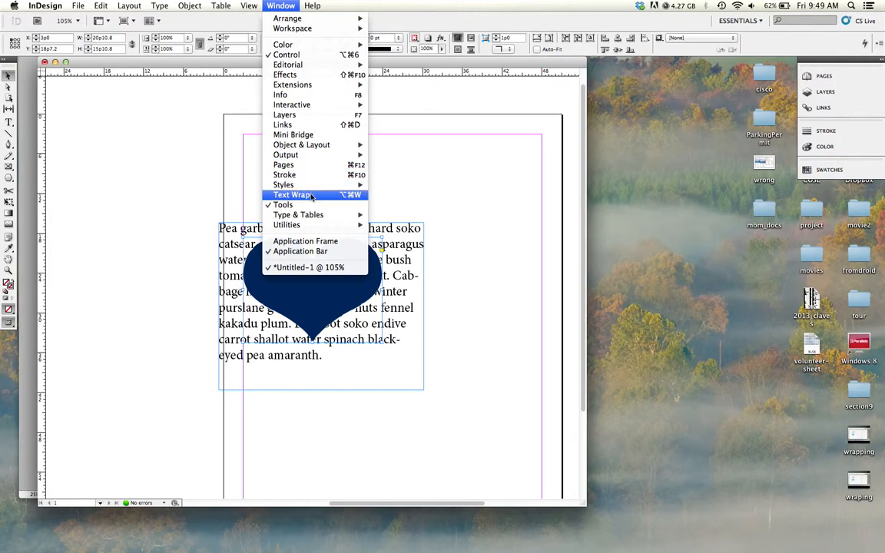
- Set the heart's text wrap to Wrap Around Object Shape, then reselect the heart
left_click(292, 194)
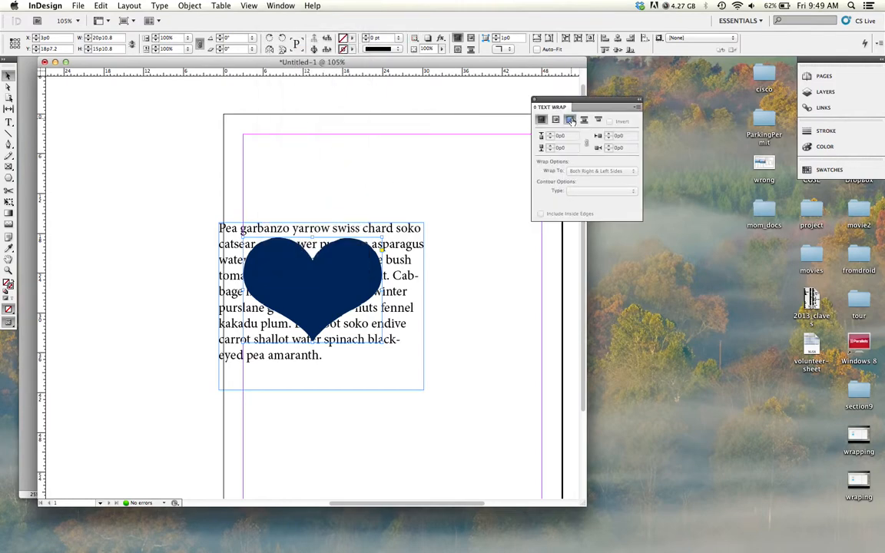
left_click(570, 119)
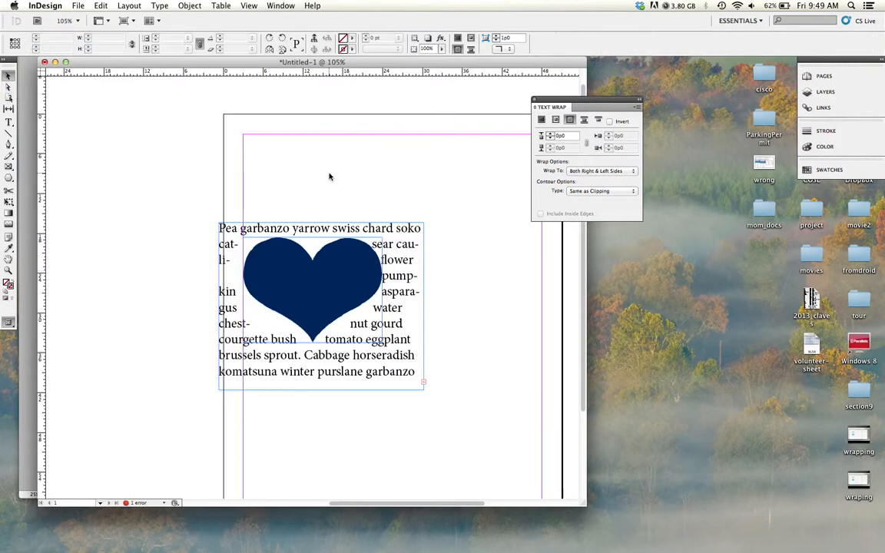
left_click(313, 290)
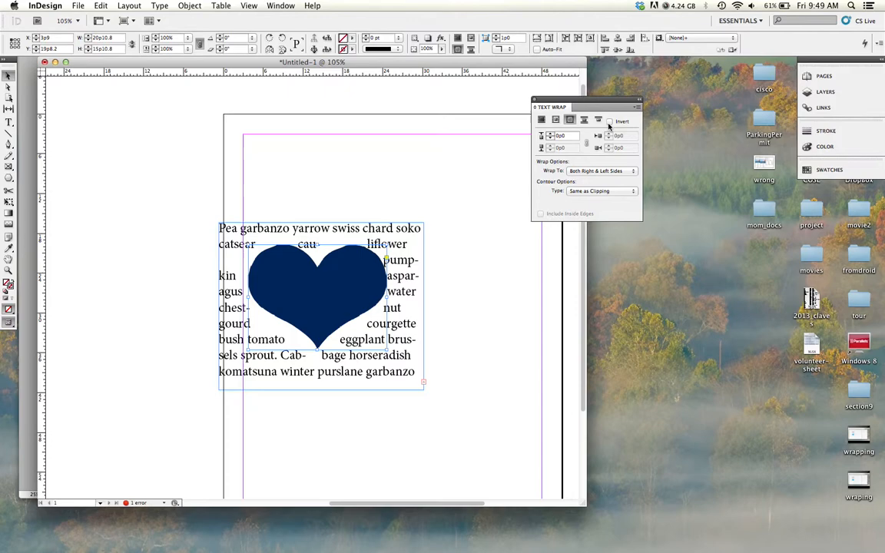
- Invert the heart's text wrap and bring the text frame to the front
left_click(610, 122)
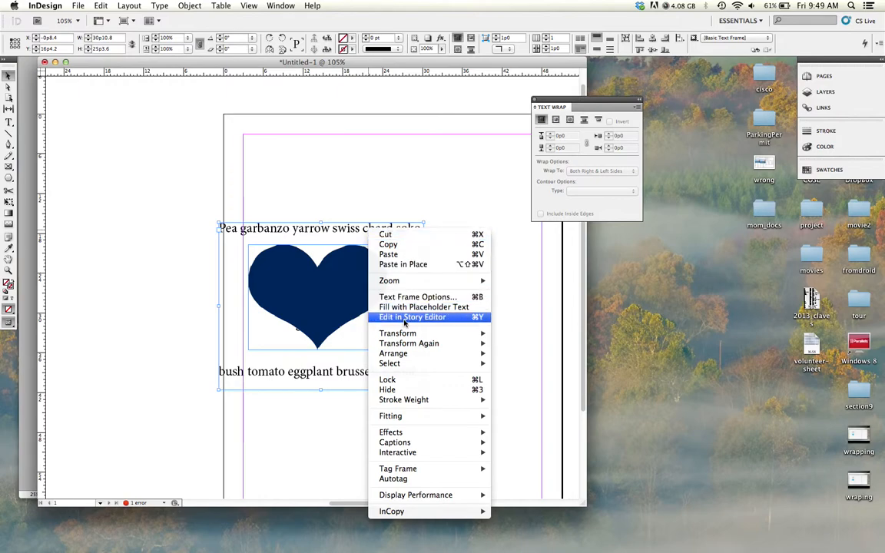
mouse_move(393, 353)
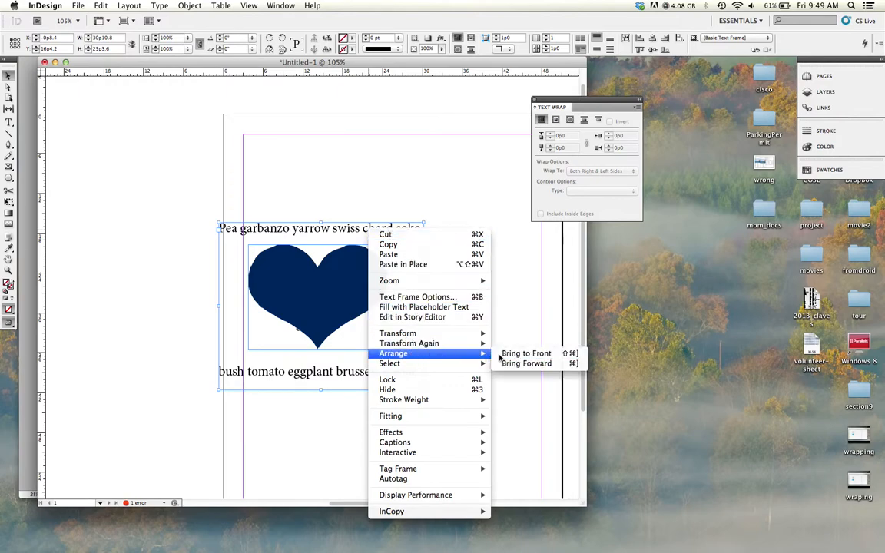
left_click(525, 354)
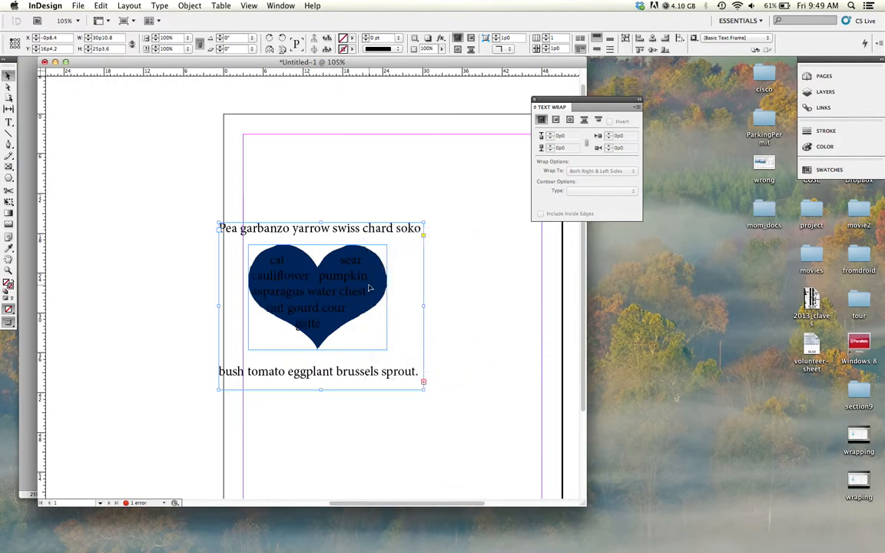
left_click(398, 48)
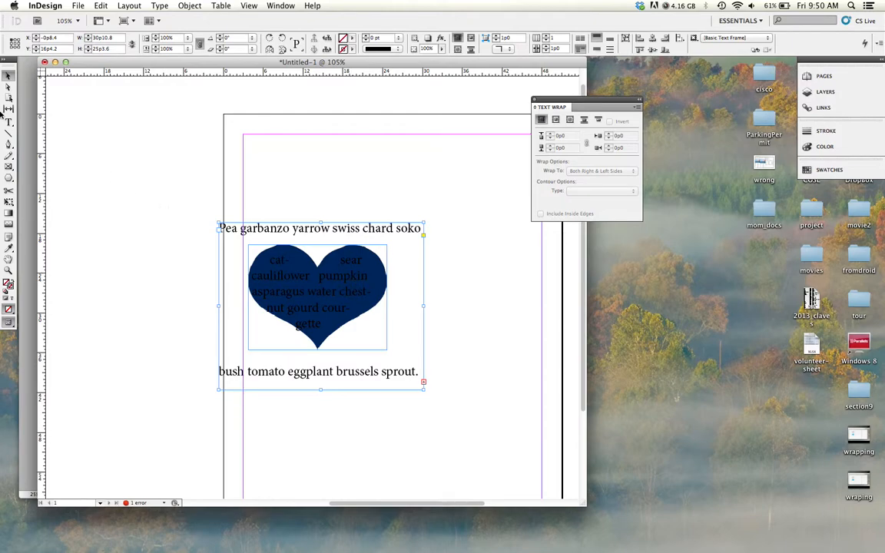
- Make the frame's placeholder text yellow and reduce its font size
double_click(279, 275)
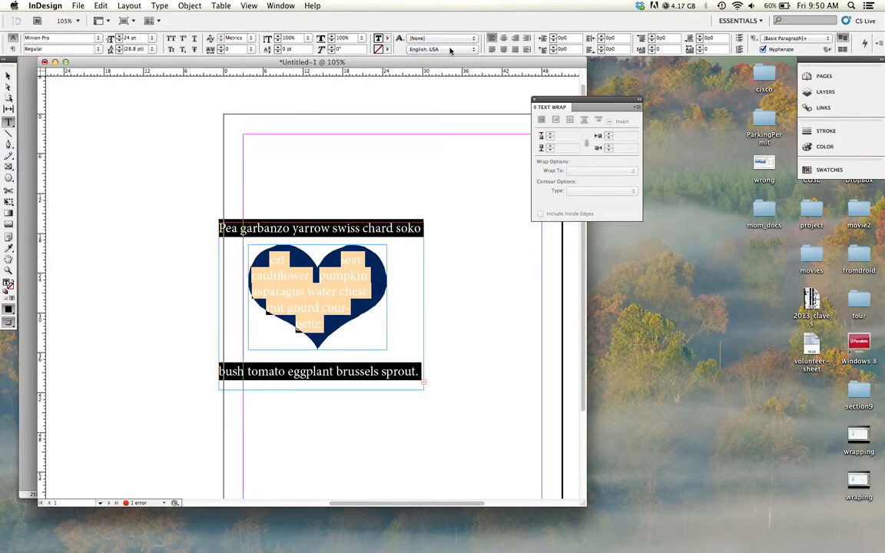
mouse_move(658, 136)
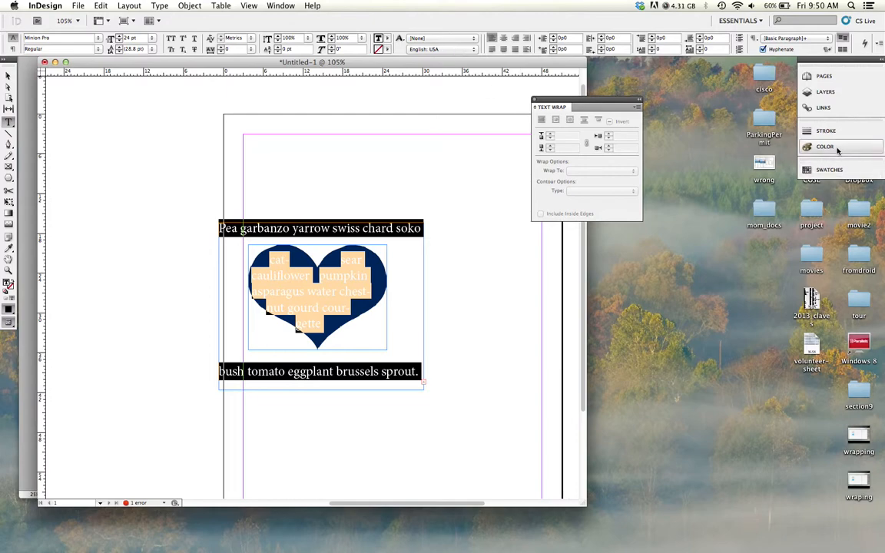
left_click(378, 38)
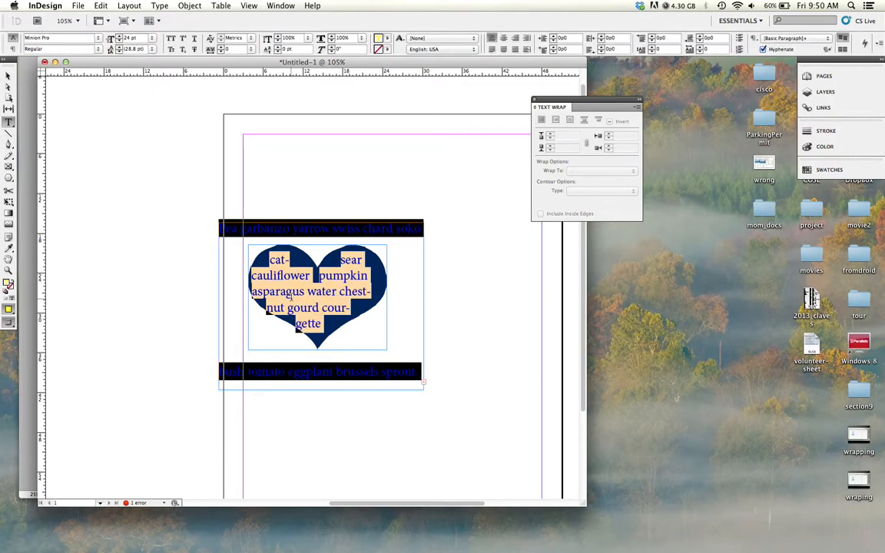
left_click(153, 40)
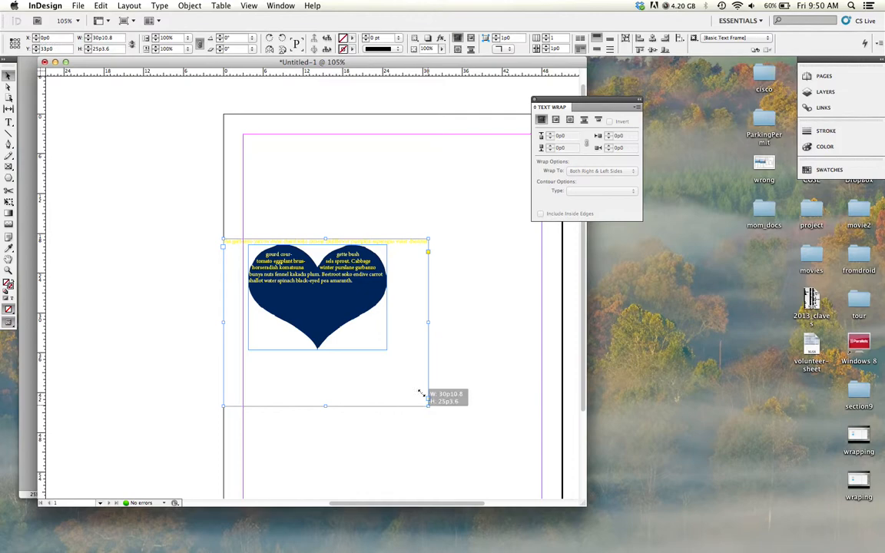
- Resize the text frame by its corner to the heart's width, then select the heart
left_click_drag(428, 405, 384, 350)
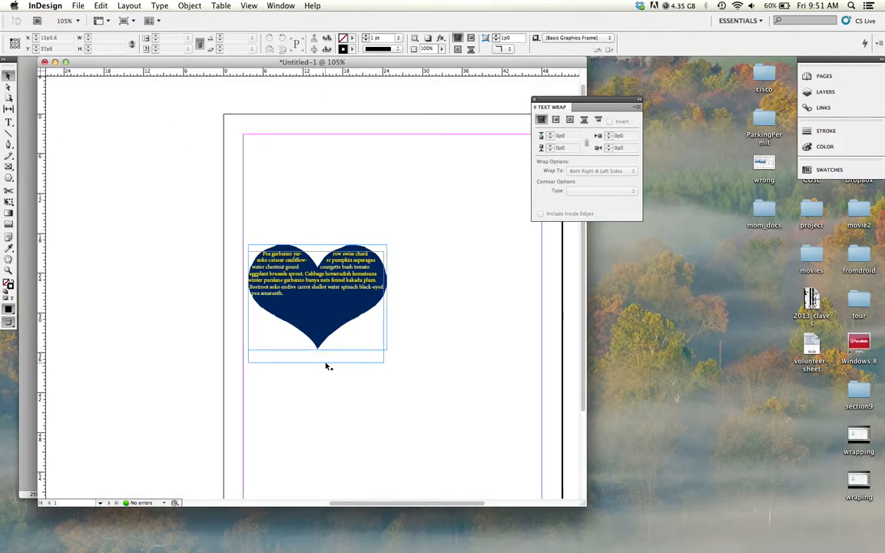
left_click(316, 313)
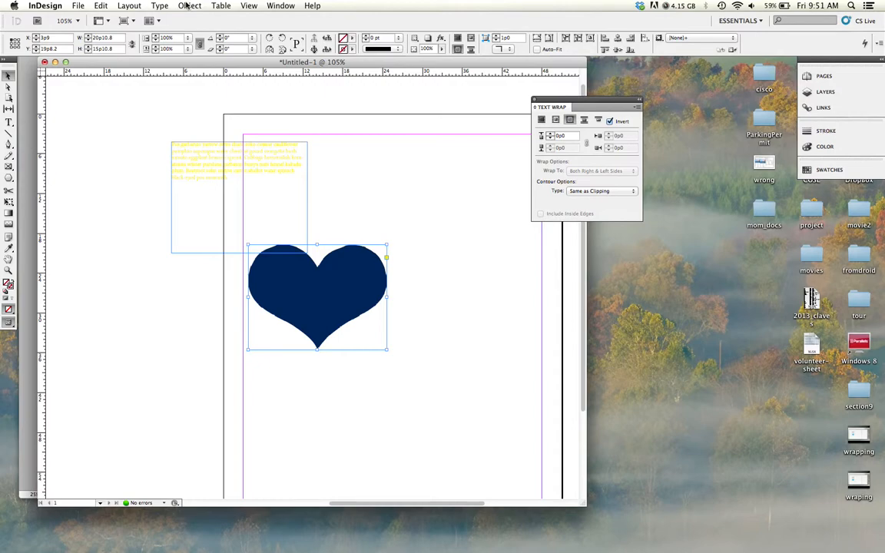
- Convert the heart's clipping path to a frame and drag the text over it
left_click(193, 6)
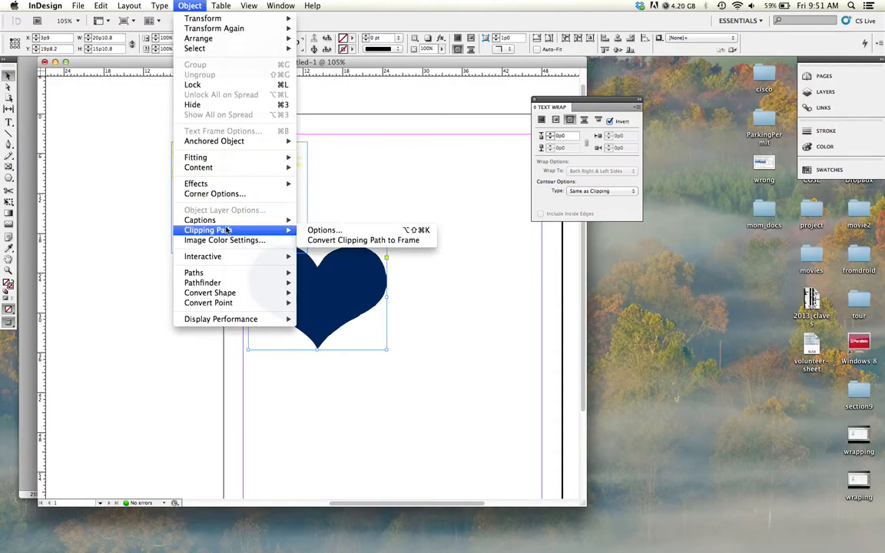
mouse_move(362, 239)
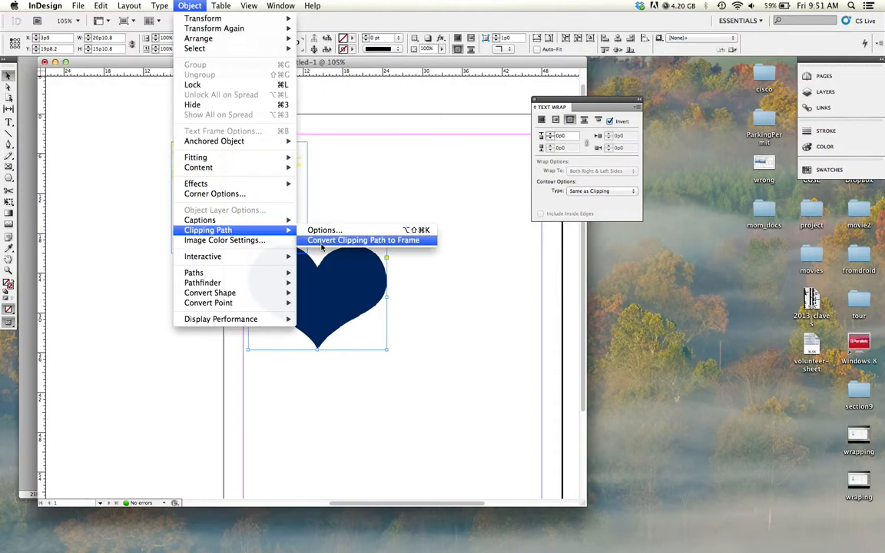
left_click(362, 240)
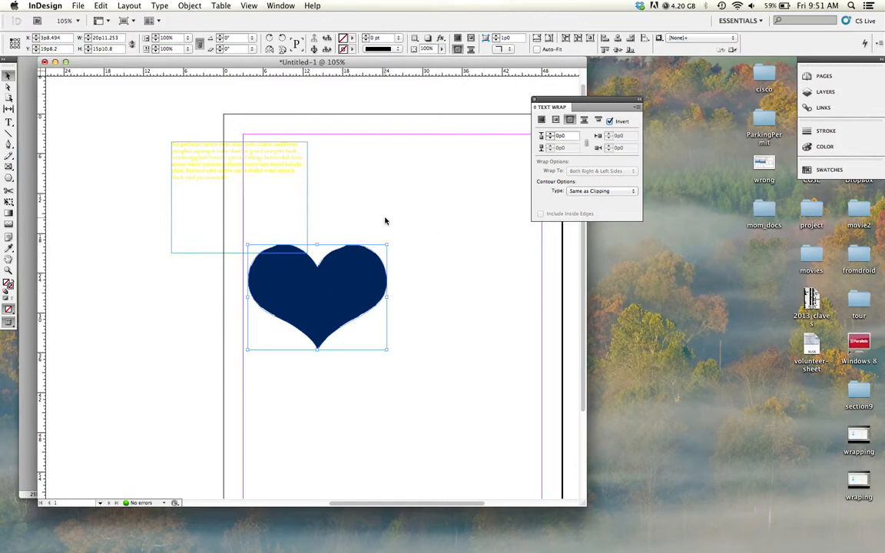
left_click_drag(316, 297, 392, 243)
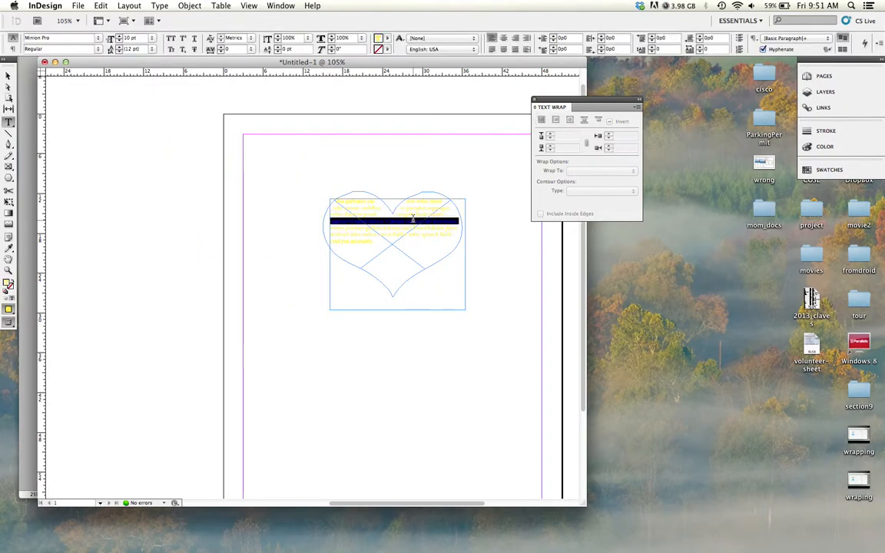
- Change the heart text's fill swatch from yellow to Black
left_click(390, 37)
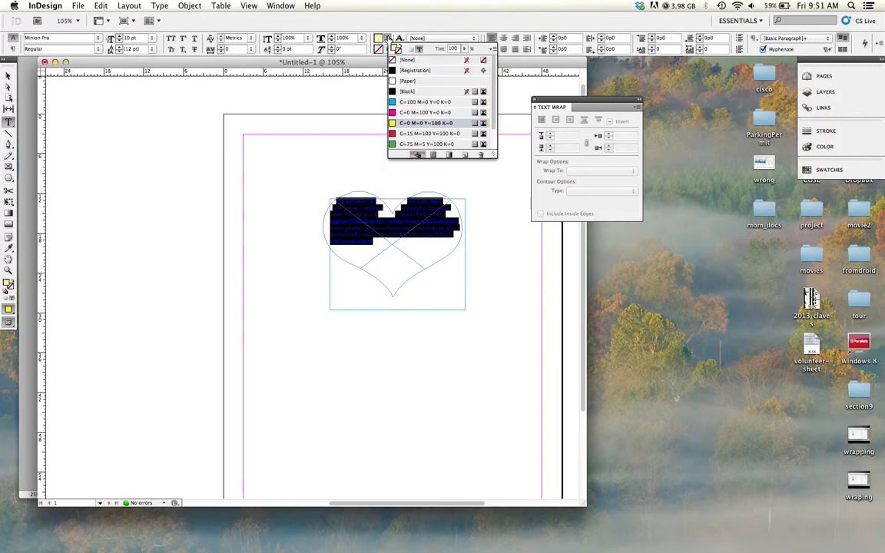
left_click(407, 92)
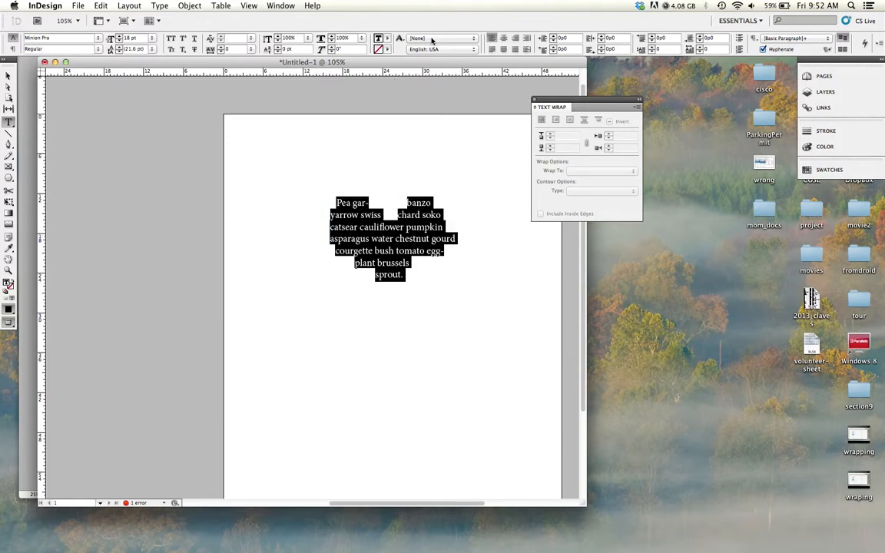
mouse_move(514, 49)
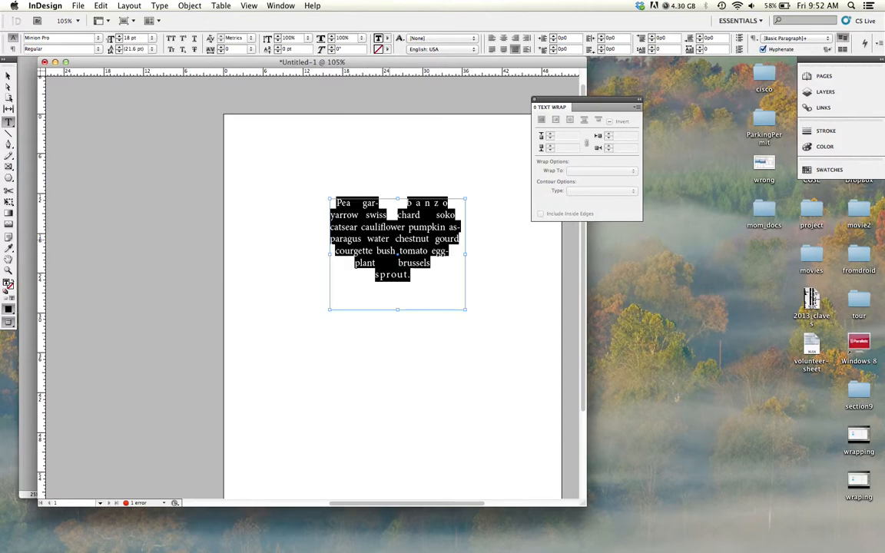
- Set the heart-shaped placeholder text size to 10 pt
left_click(120, 39)
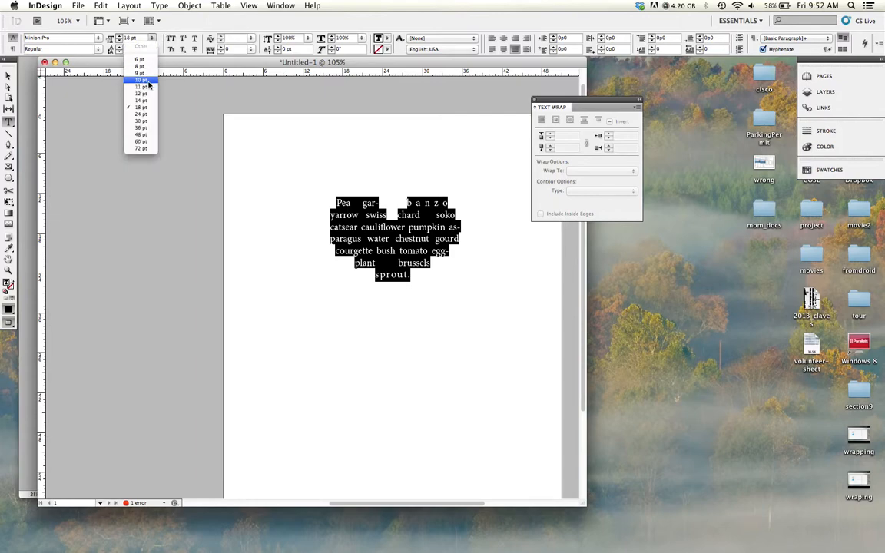
left_click(132, 95)
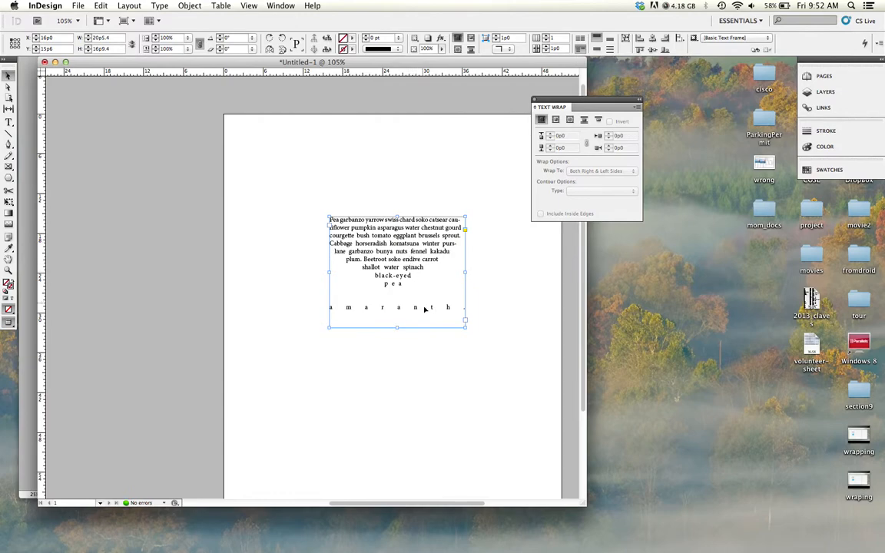
left_click(308, 136)
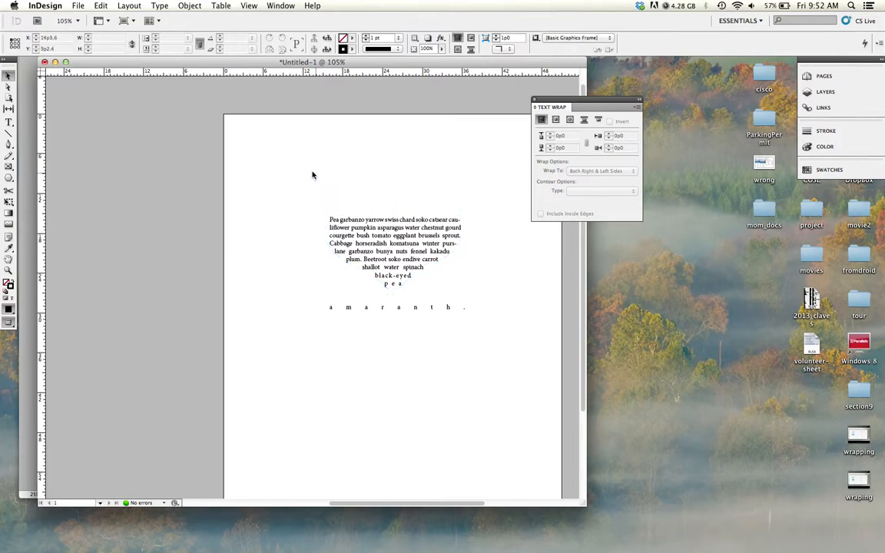
mouse_move(216, 258)
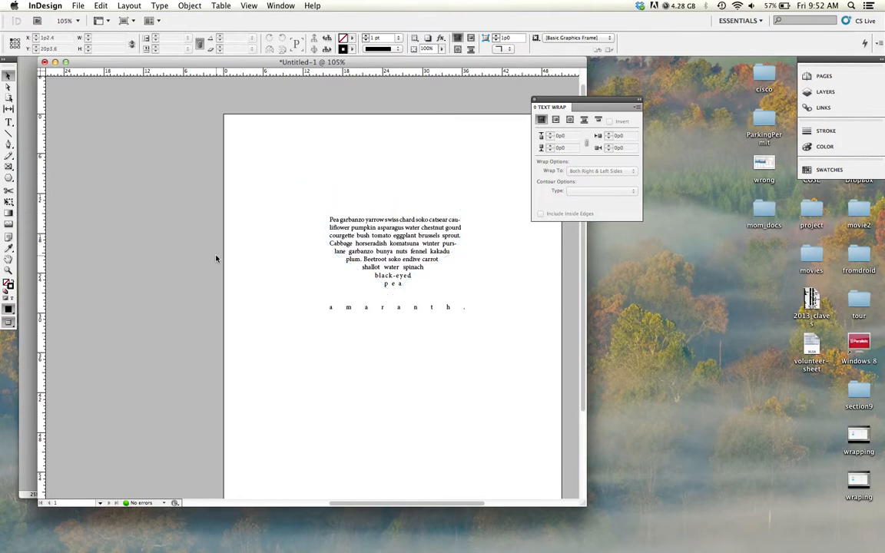